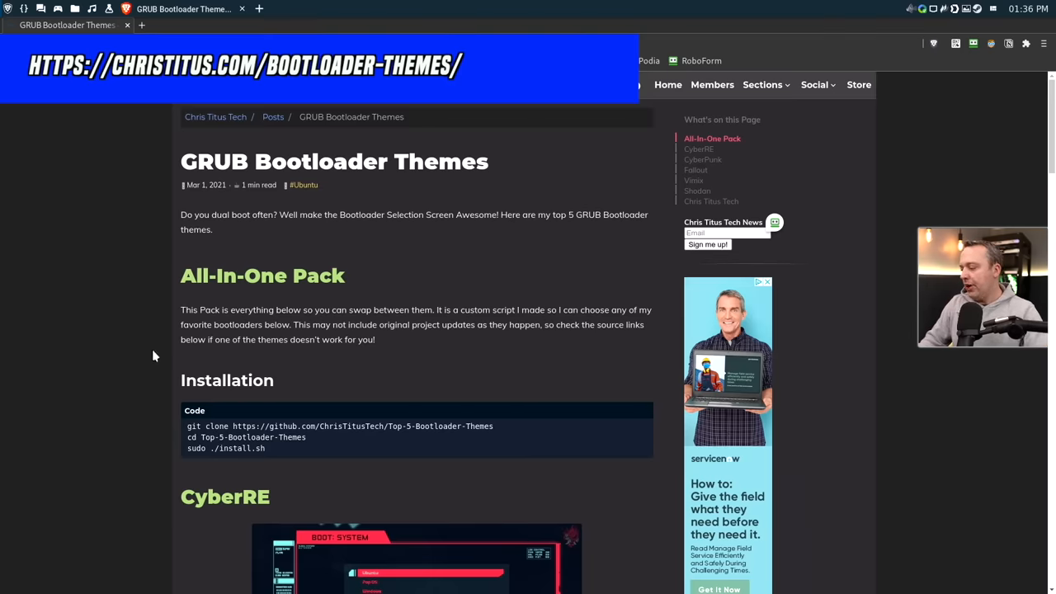
pyautogui.moveTo(291, 449)
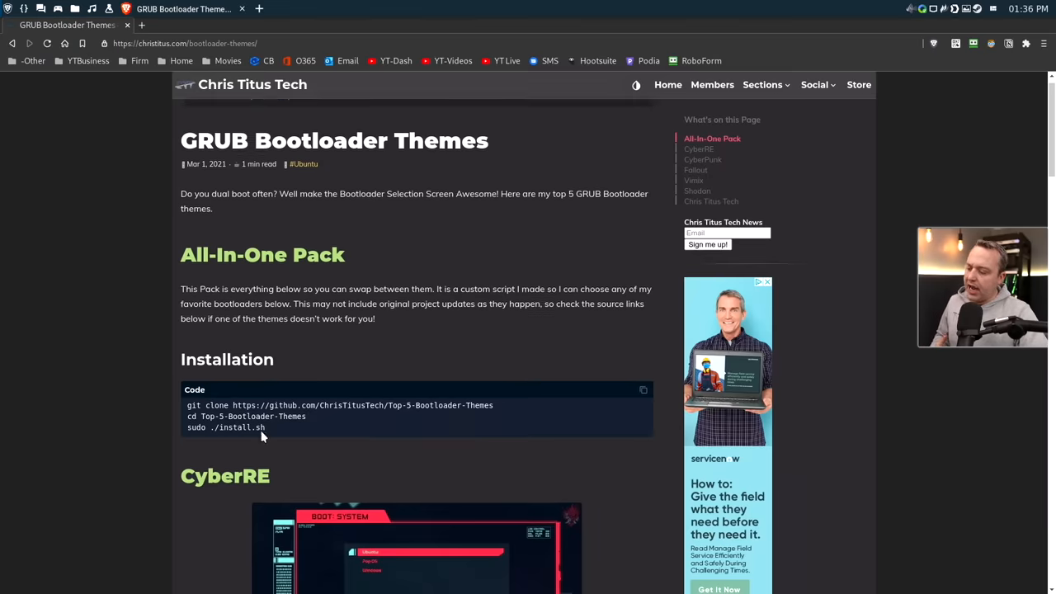
# - Copy the installation commands from the Top-5-Bootloader-Themes page
pyautogui.scroll(-3)
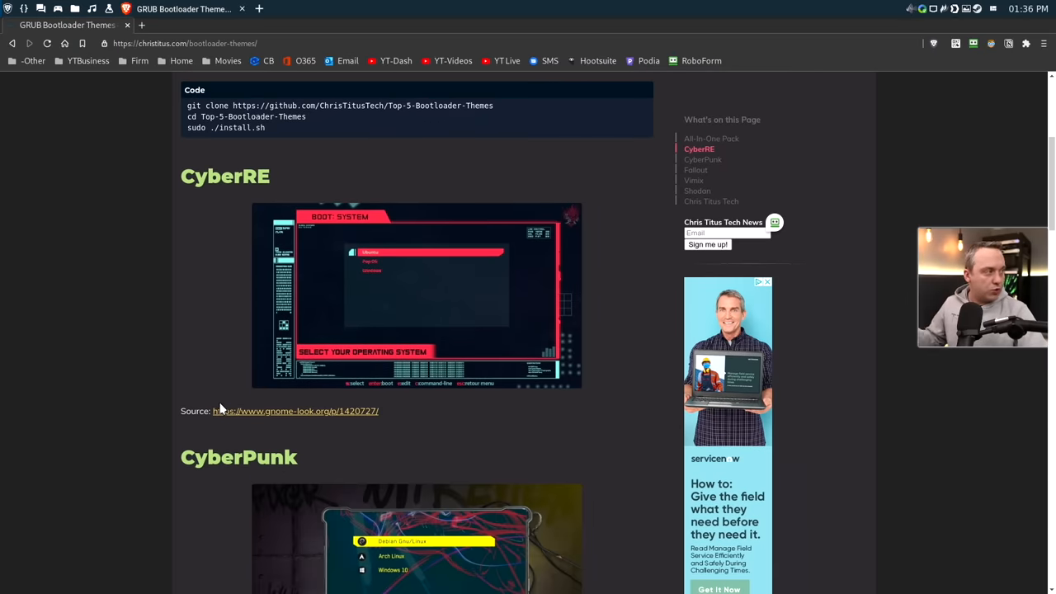
pyautogui.moveTo(284, 423)
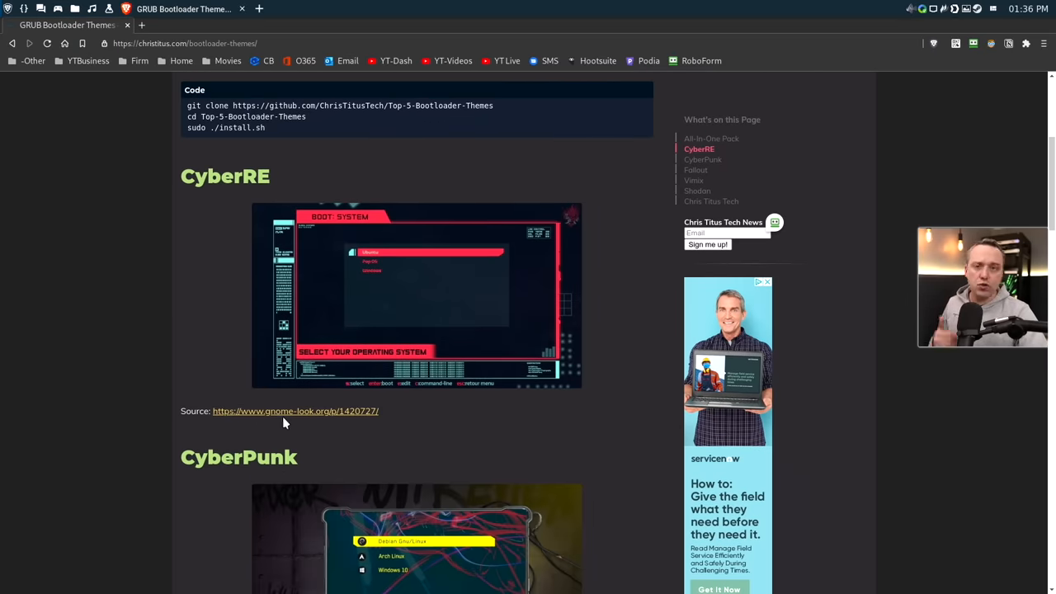
pyautogui.scroll(-3)
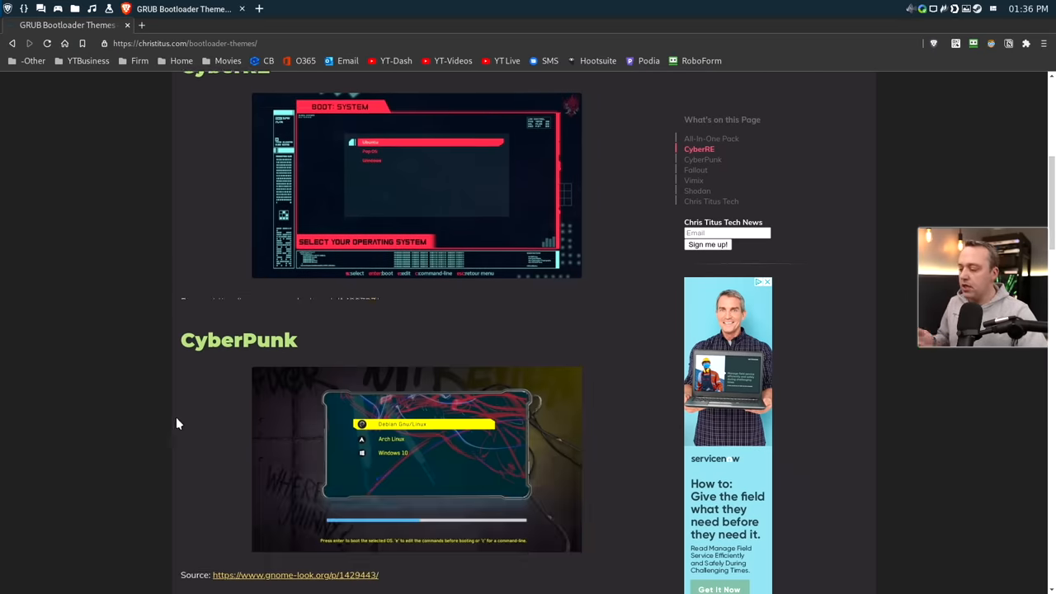
pyautogui.scroll(-3)
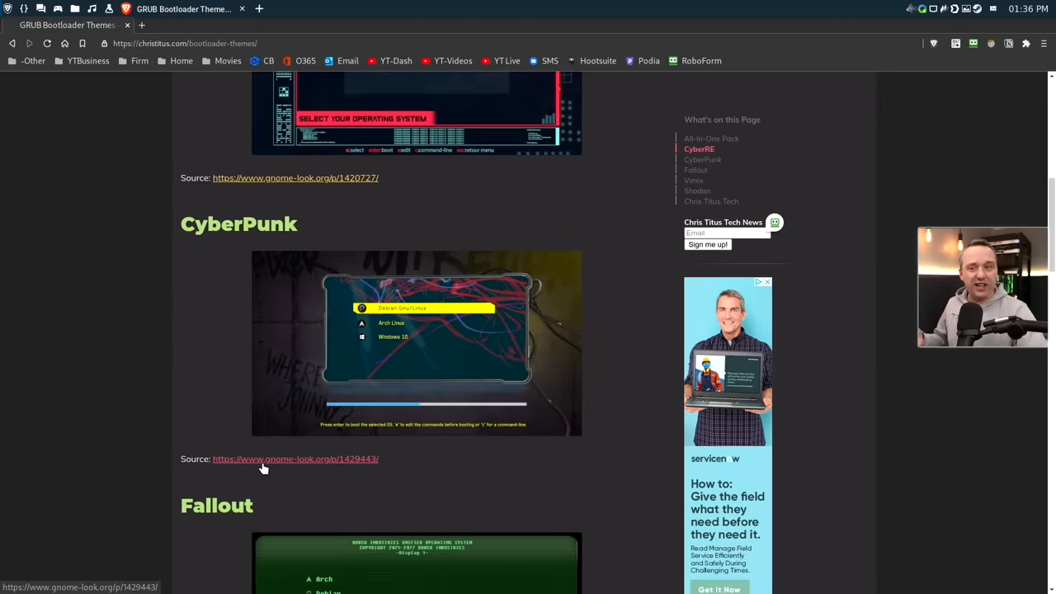
pyautogui.scroll(-3)
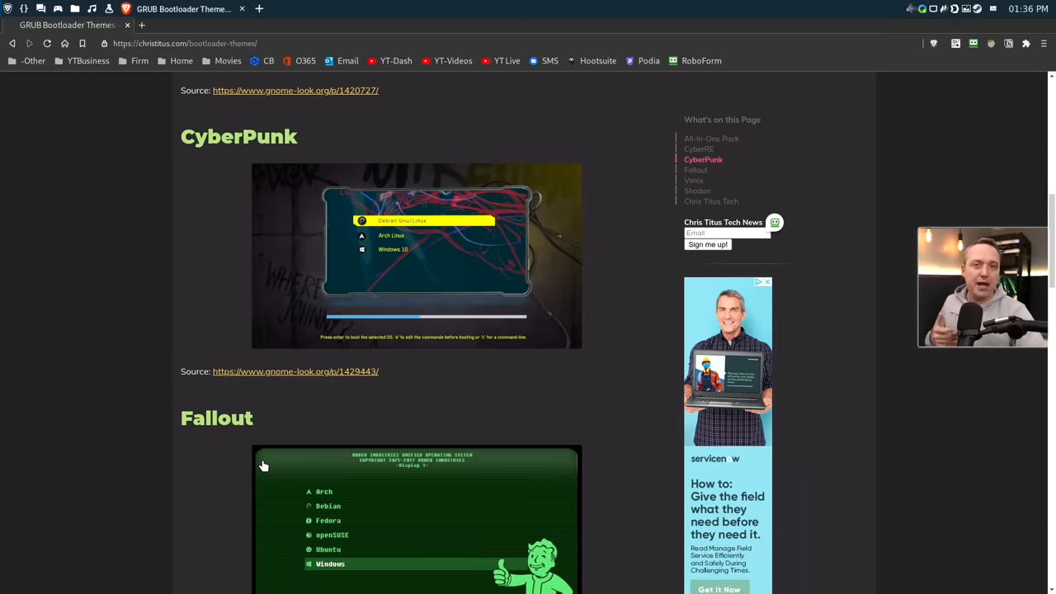
pyautogui.scroll(-3)
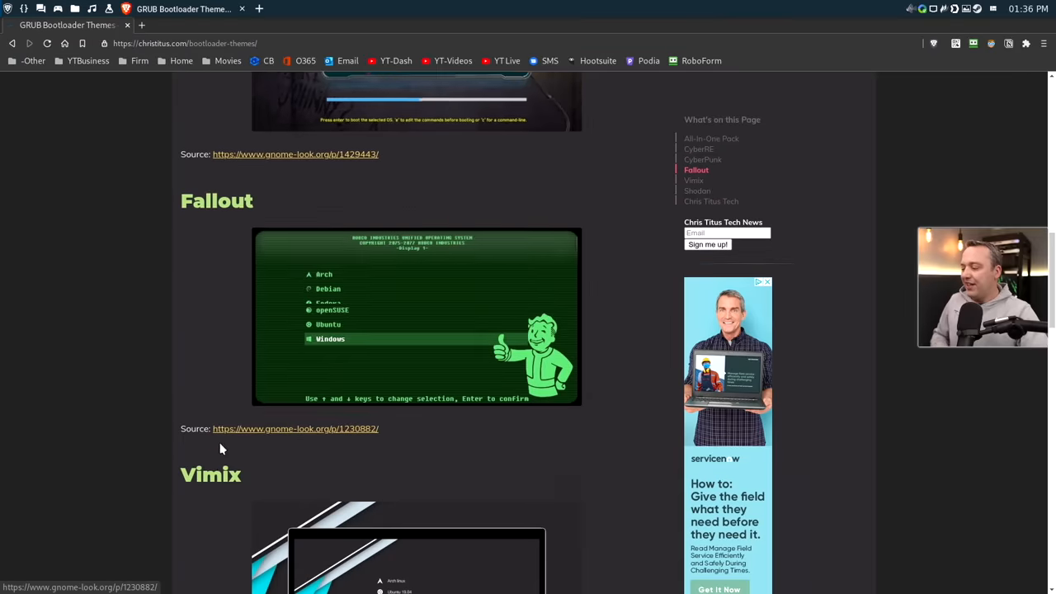
pyautogui.scroll(-3)
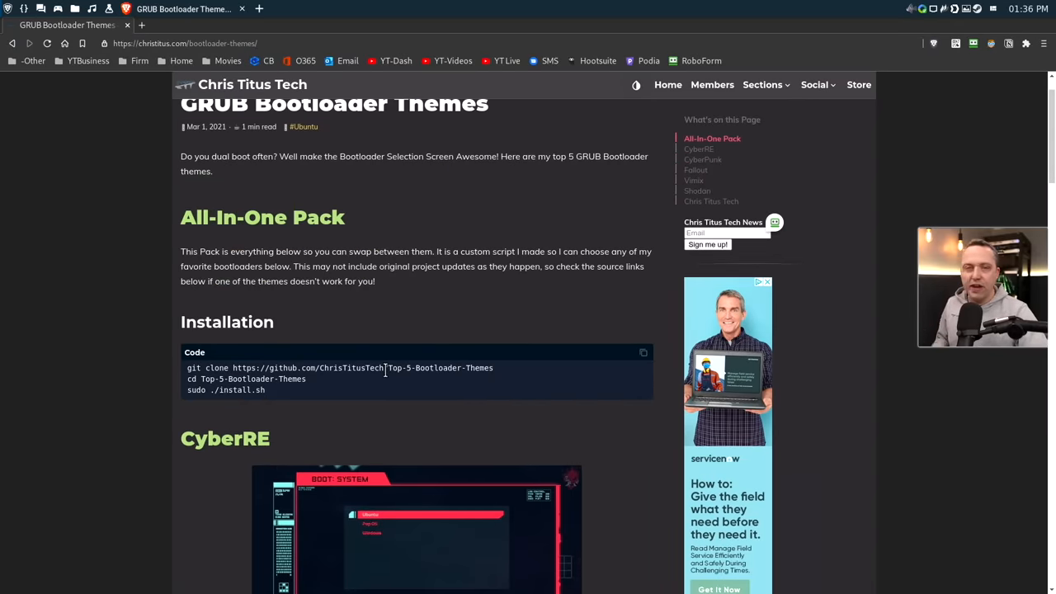
pyautogui.scroll(-3)
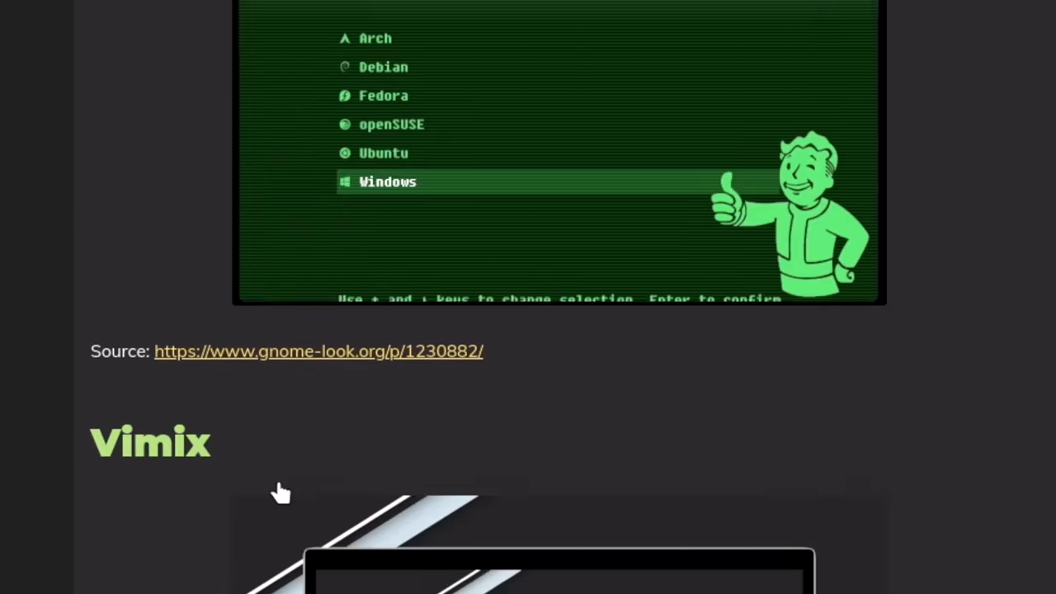
pyautogui.scroll(-3)
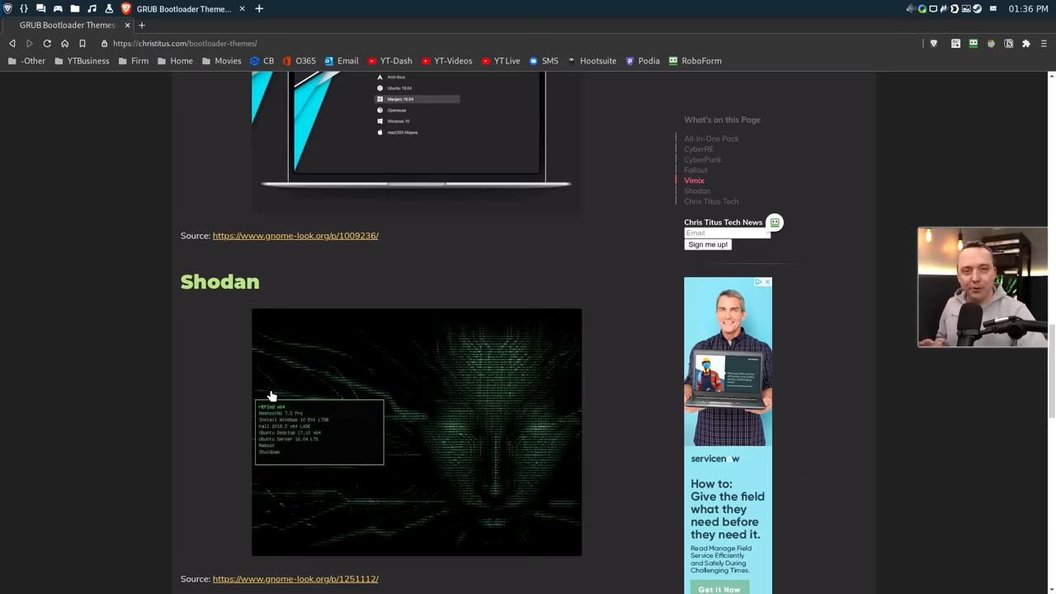
pyautogui.scroll(3)
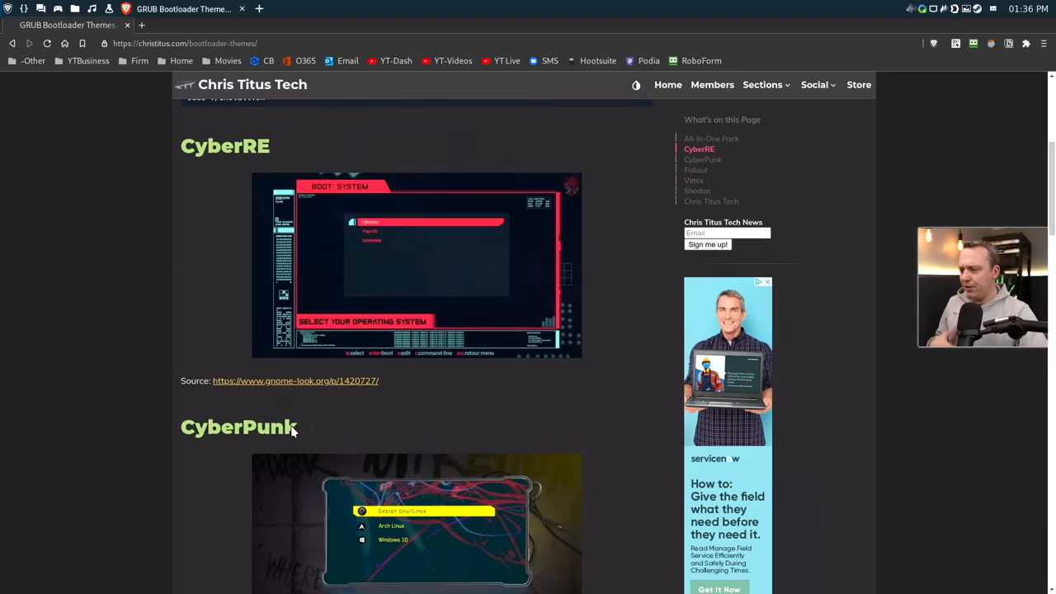
pyautogui.scroll(3)
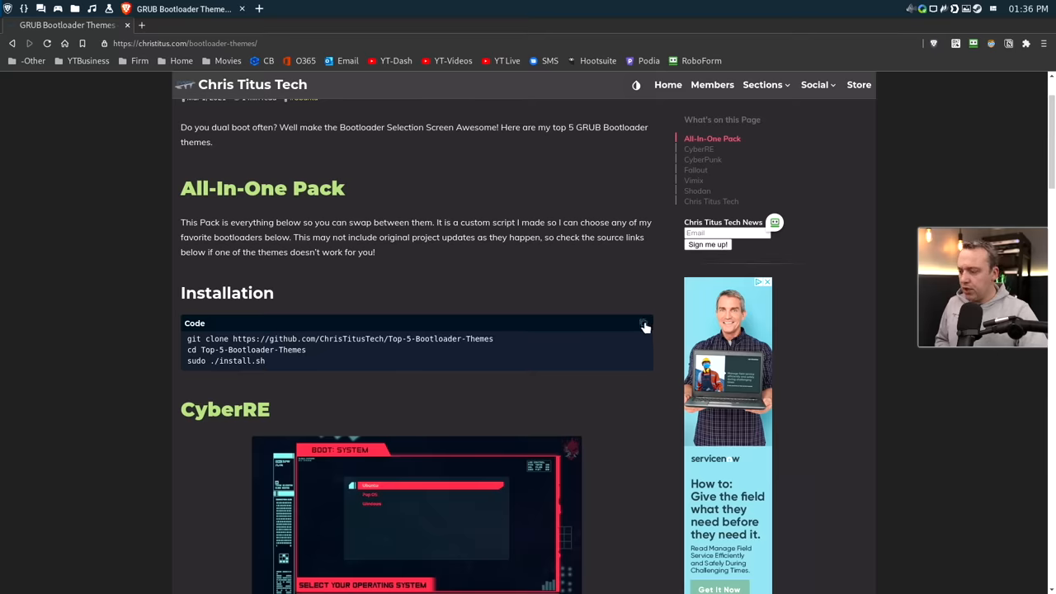
pyautogui.click(643, 324)
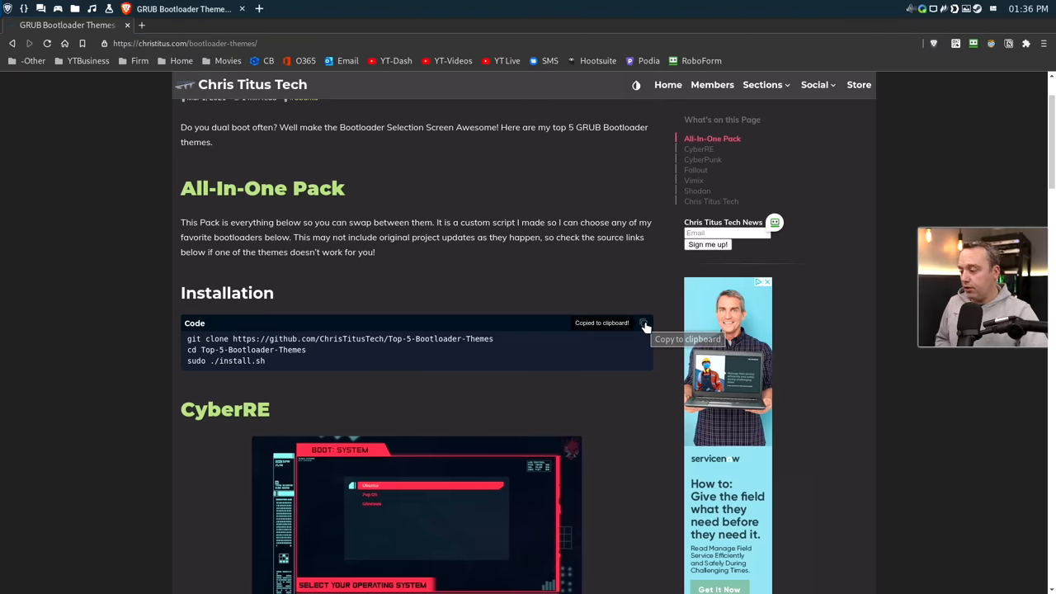
pyautogui.click(644, 321)
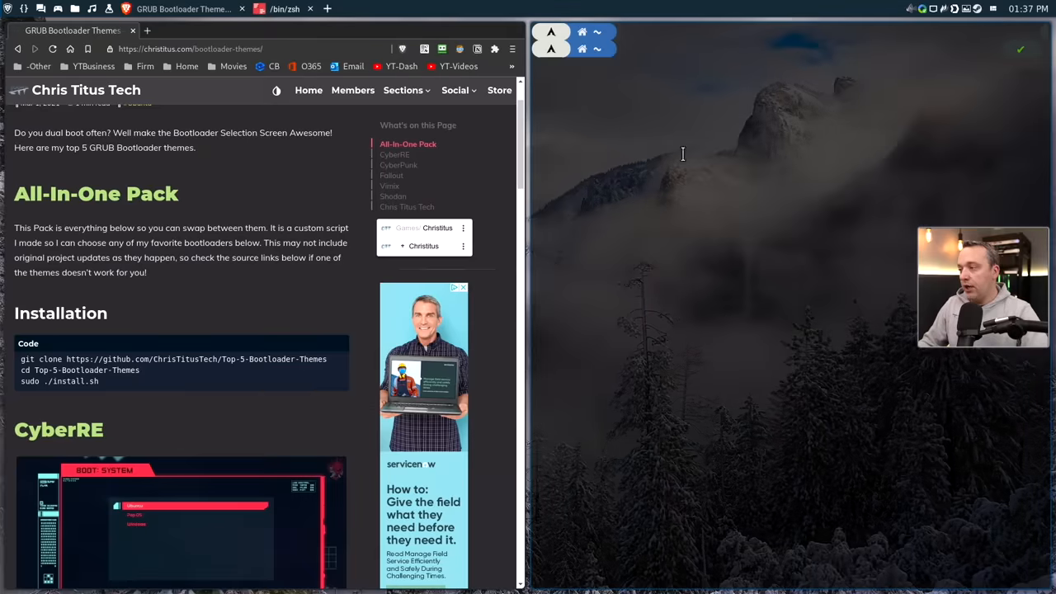
# - Paste and run the clone-and-install commands in the terminal, choosing option 5 (CyberRe)
pyautogui.rightClick(683, 155)
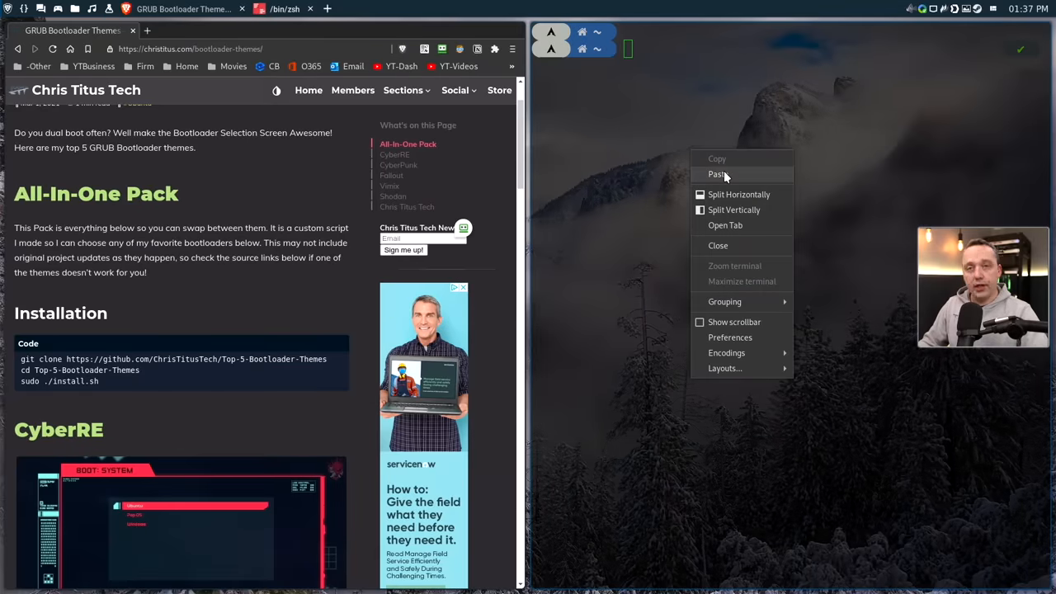
pyautogui.click(716, 174)
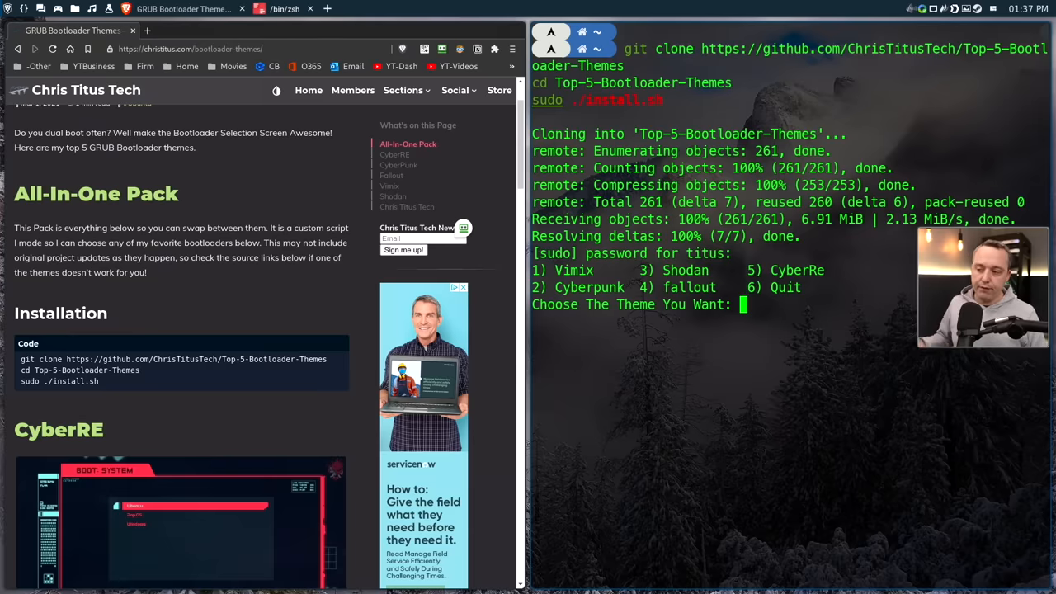
pyautogui.write('5')
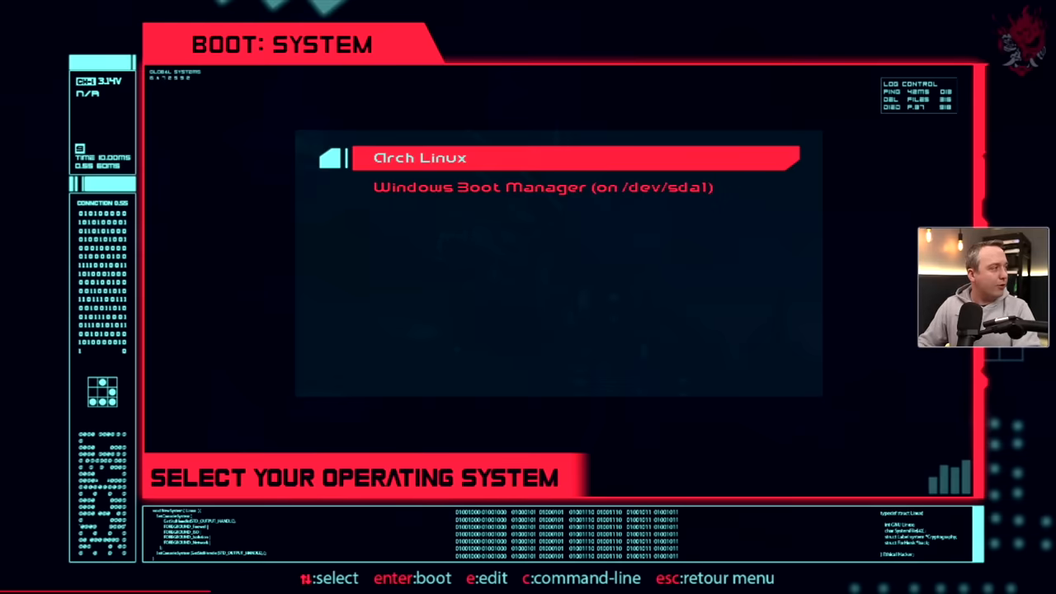
# - Move between the Arch Linux and Windows Boot Manager entries, then boot Arch Linux
pyautogui.press('Down')
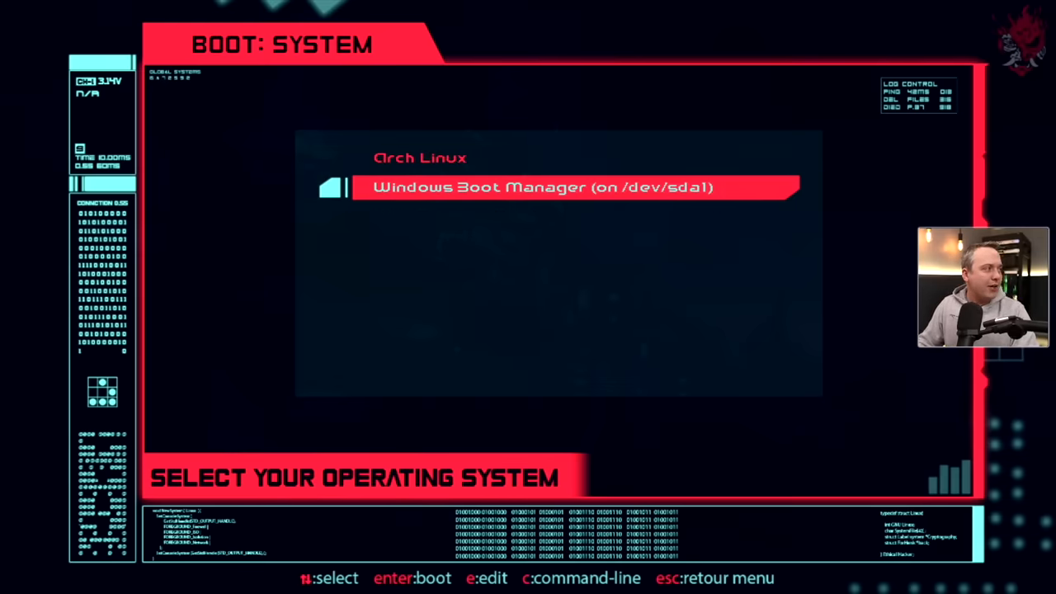
pyautogui.press('Up')
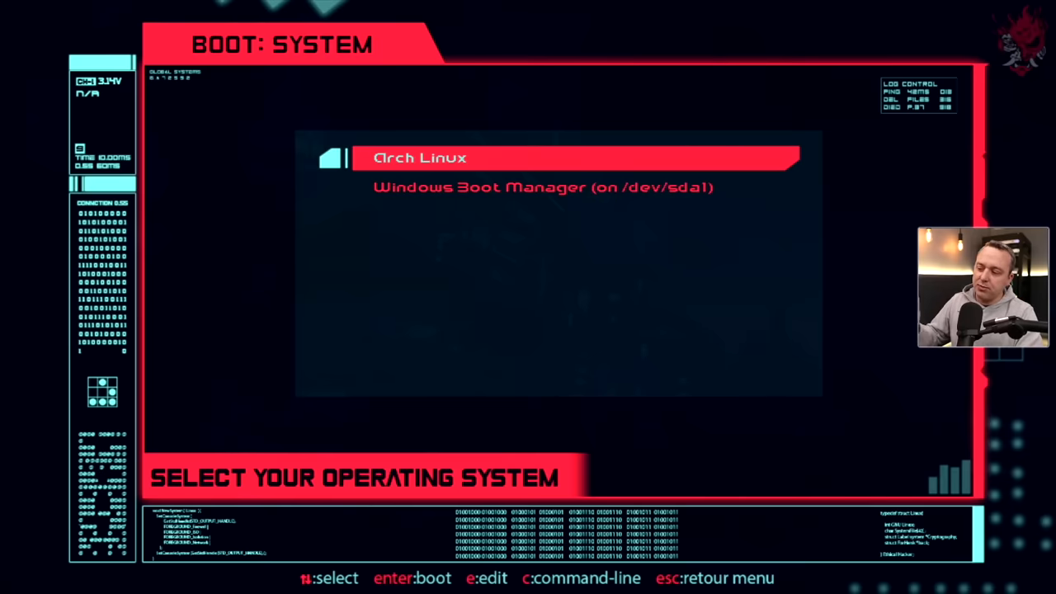
pyautogui.press('Down')
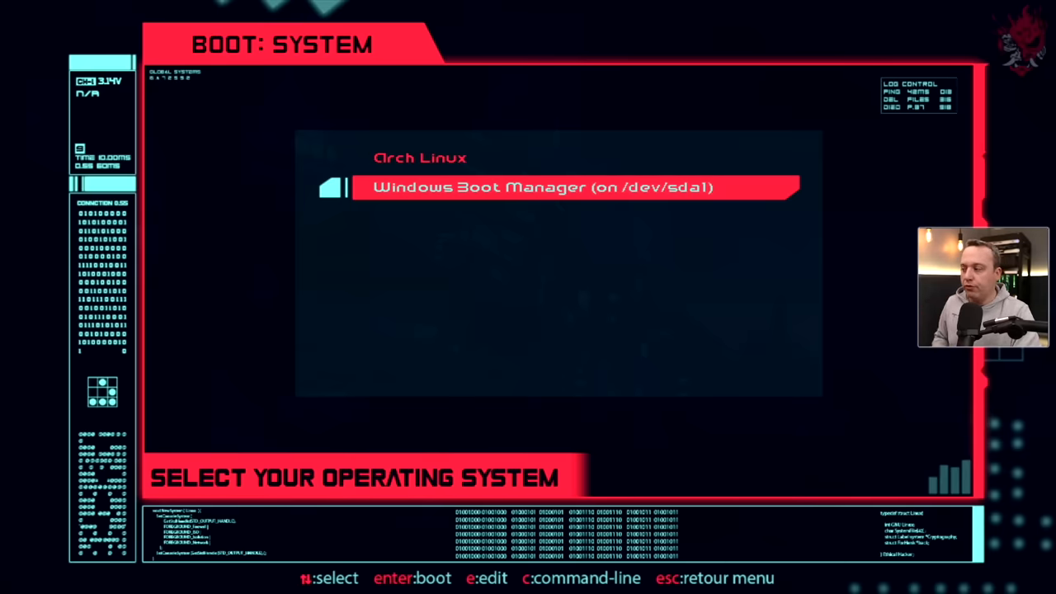
pyautogui.press('enter')
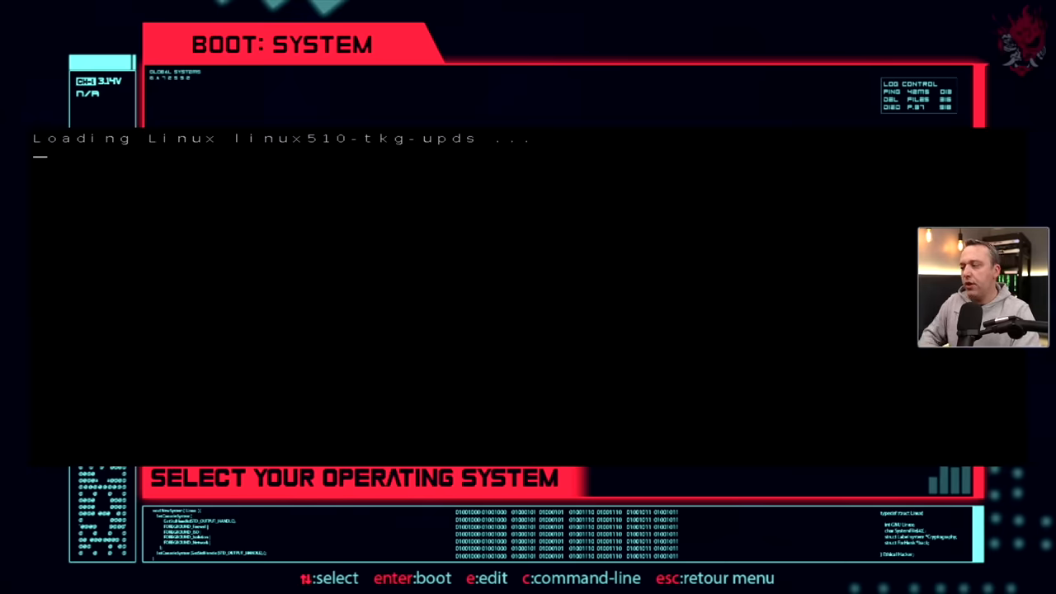
pyautogui.press('enter')
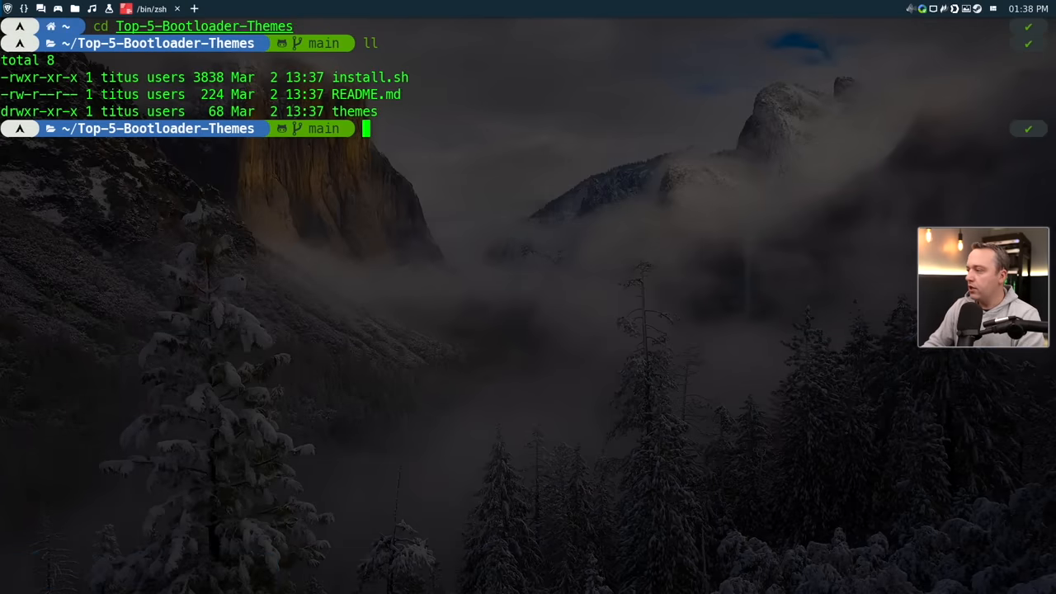
# - Run sudo ./install.sh again and choose option 3 for the Shodan theme
pyautogui.write('sudo ./install.sh')
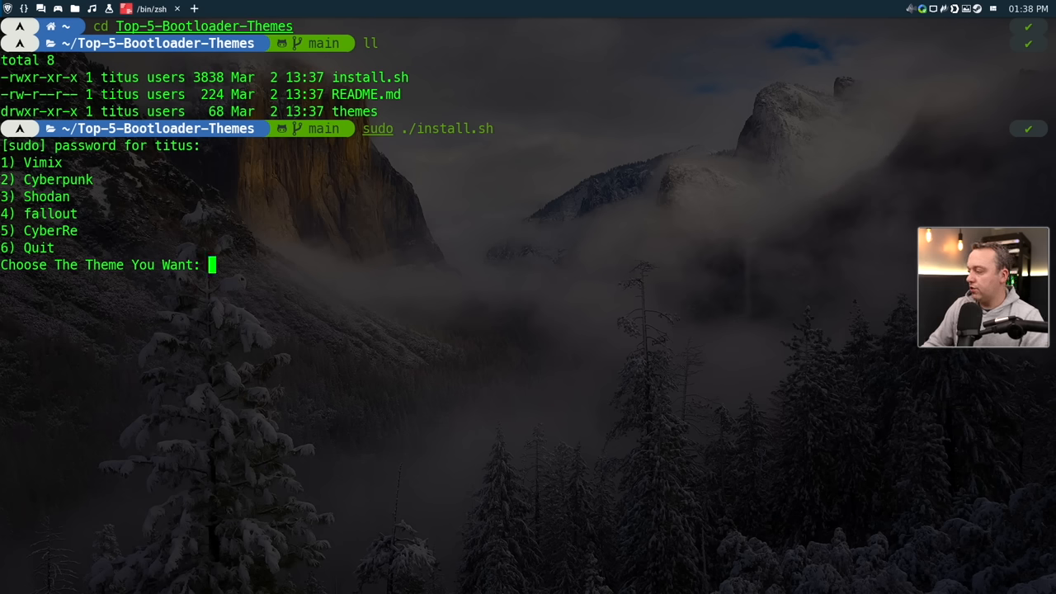
pyautogui.write('3')
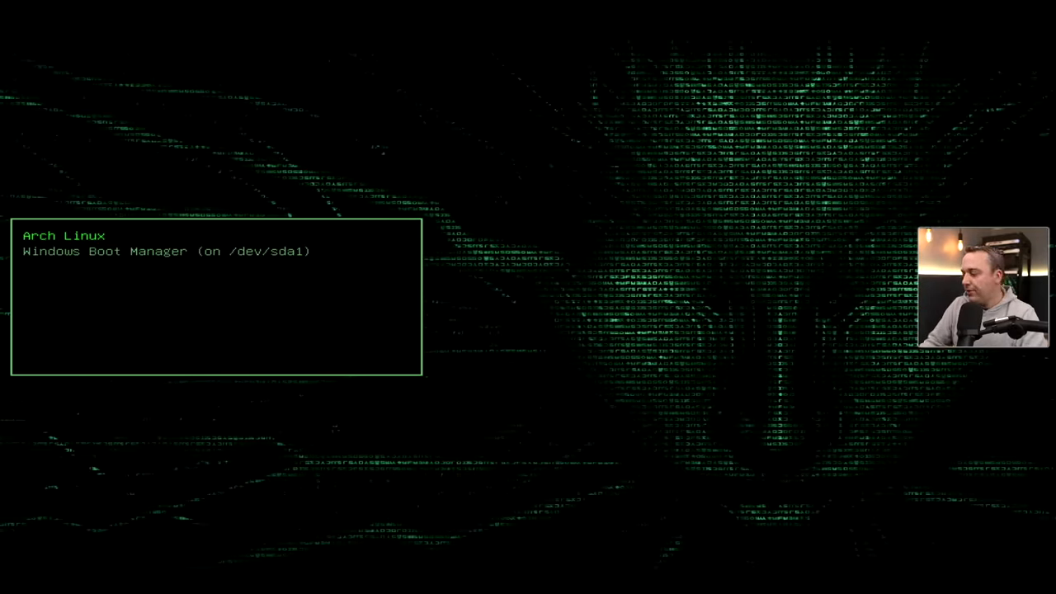
# - Boot Arch Linux from the Shodan menu and launch Grub Customizer from the terminal
pyautogui.press('Return')
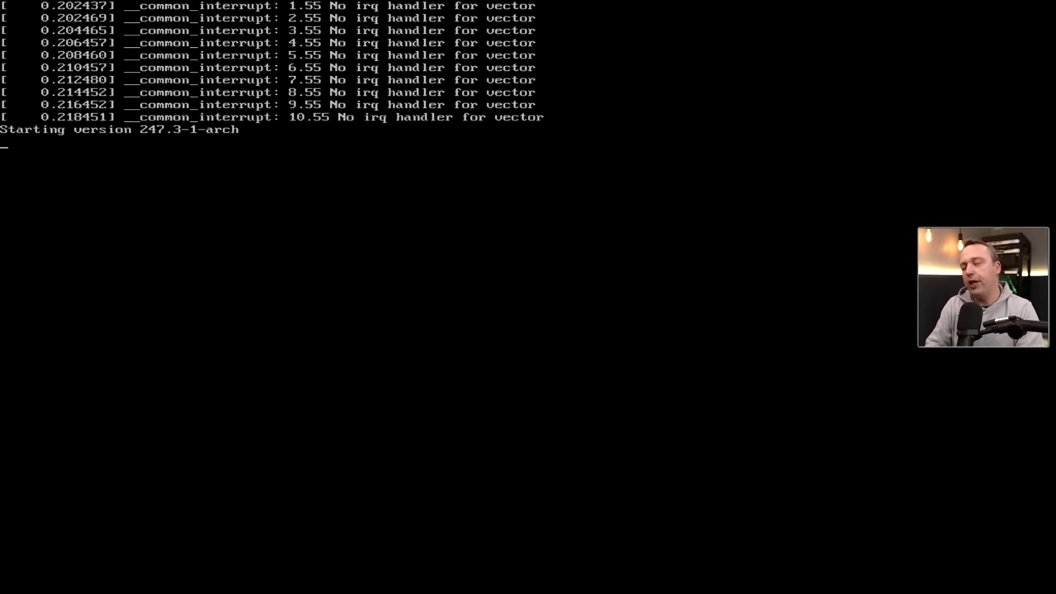
pyautogui.write('combigrub')
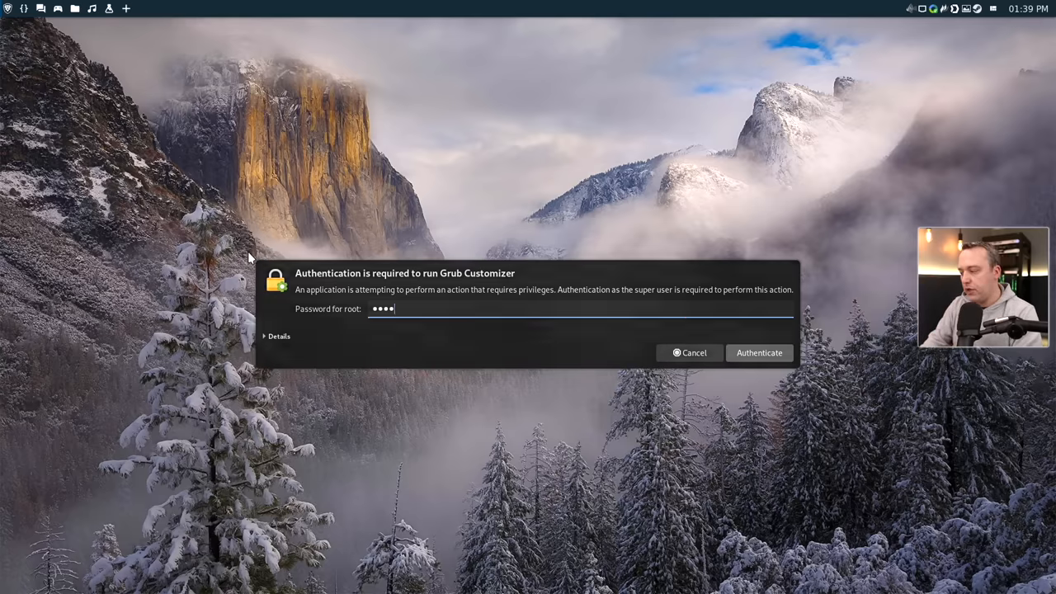
# - Authenticate with the root password so Grub Customizer can run
pyautogui.click(759, 353)
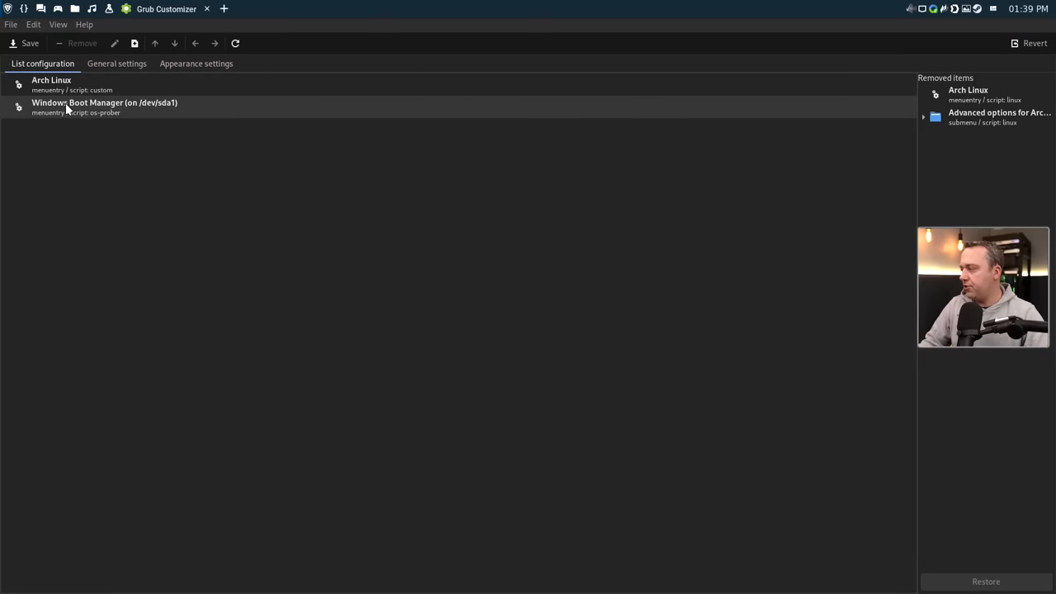
# - Select the Windows Boot Manager entry and show the General settings with the 5-second timeout
pyautogui.click(105, 107)
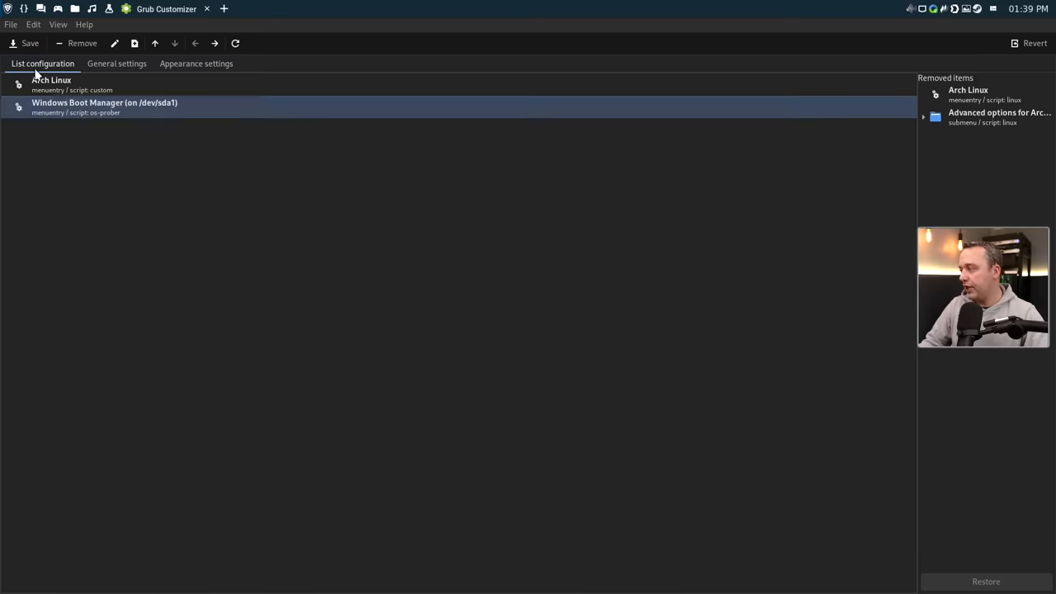
pyautogui.moveTo(115, 62)
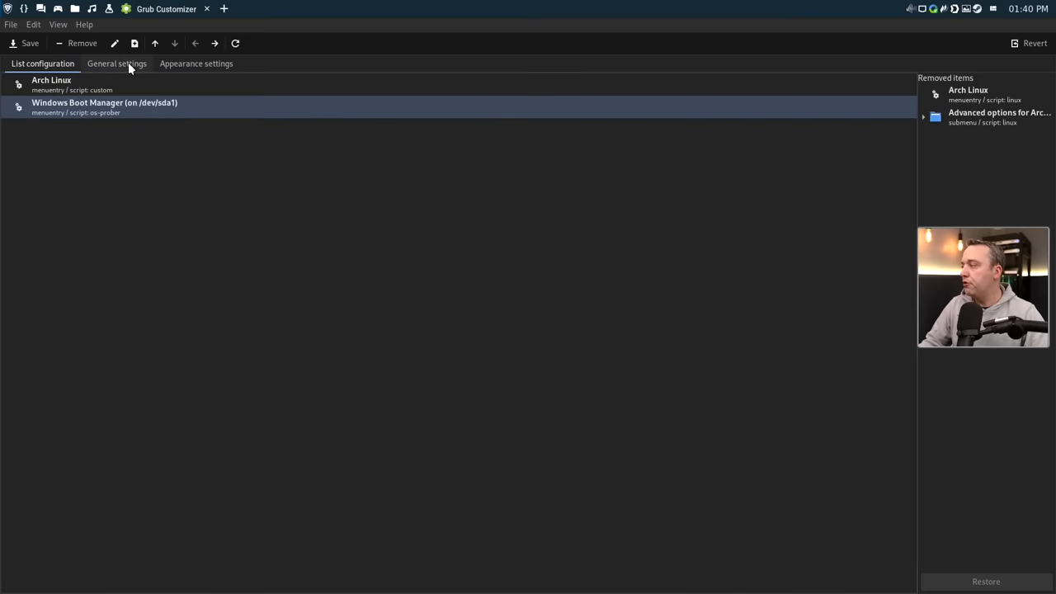
pyautogui.click(115, 63)
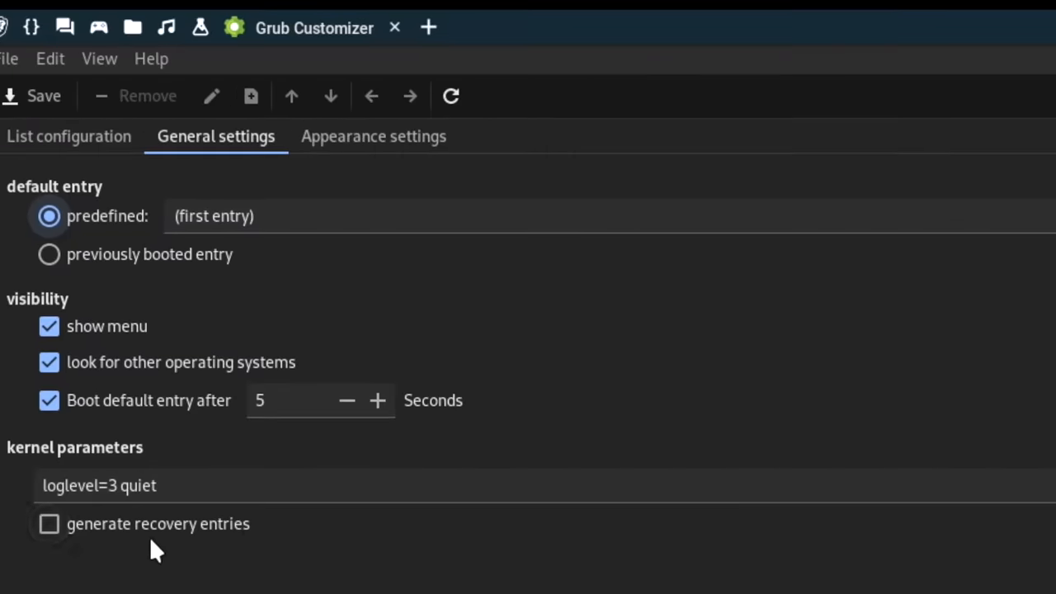
pyautogui.moveTo(178, 443)
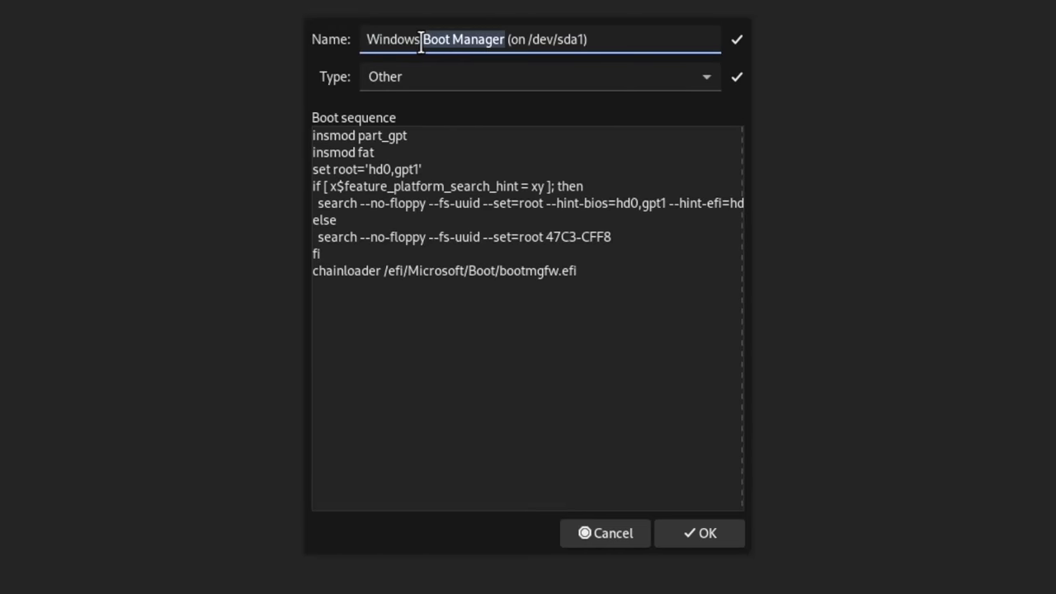
# - Rename the entry to 'Windows 10', confirm it and save the boot configuration
pyautogui.press('Delete')
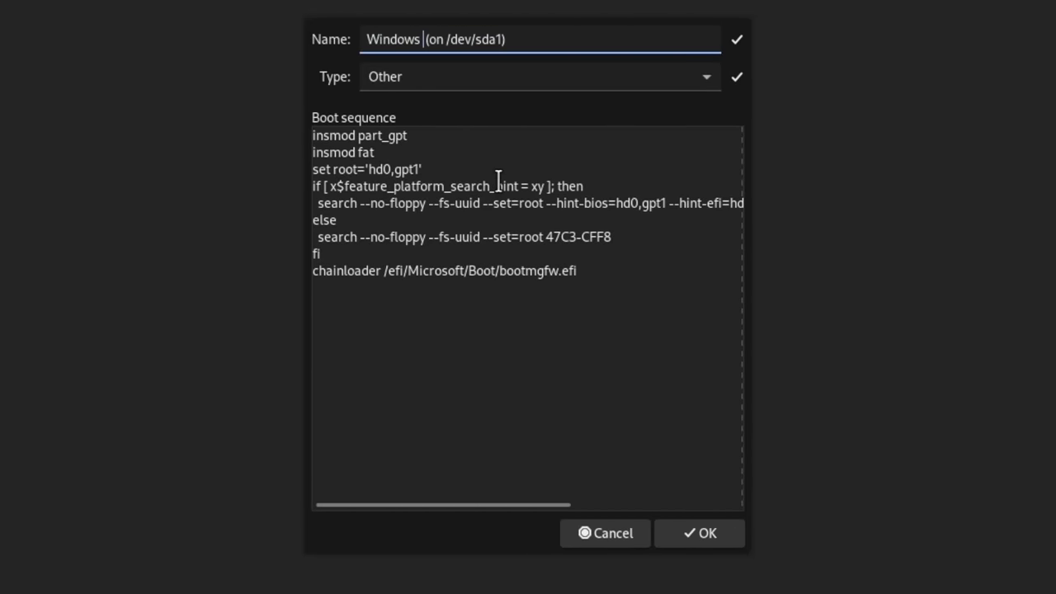
pyautogui.write('Windows 10')
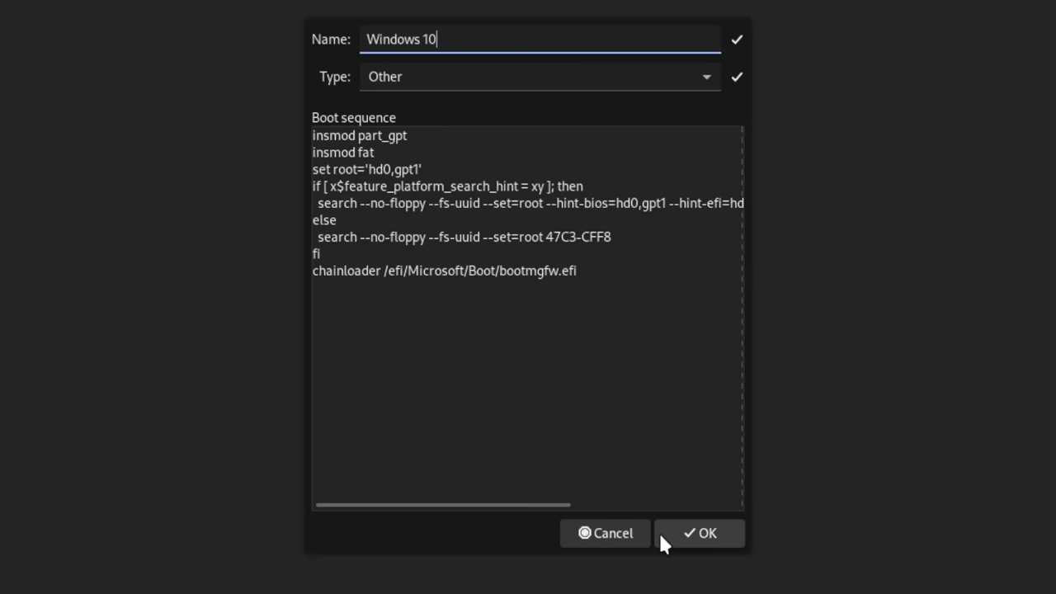
pyautogui.click(699, 533)
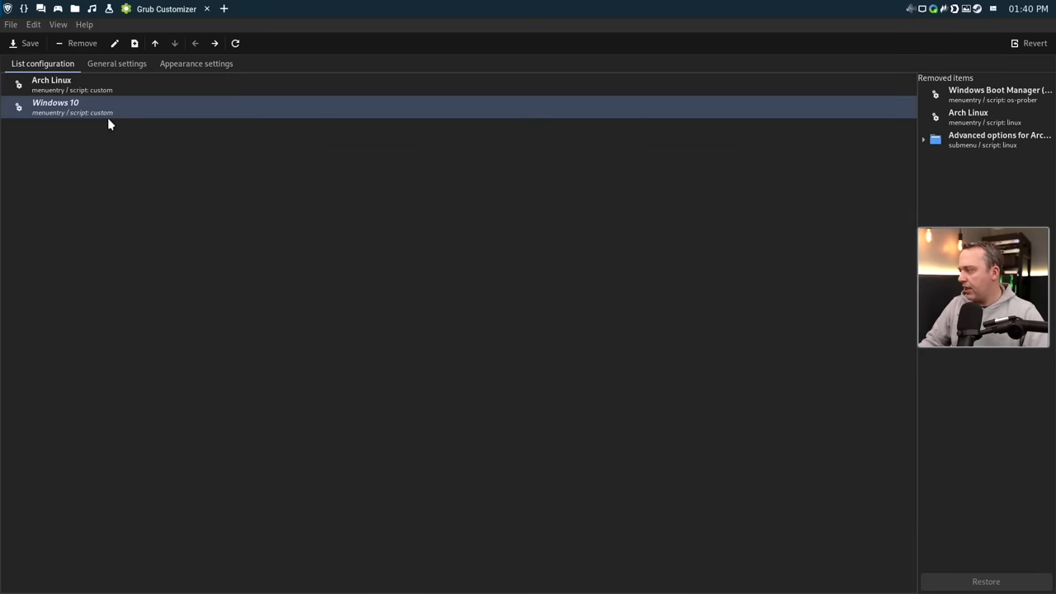
pyautogui.click(25, 43)
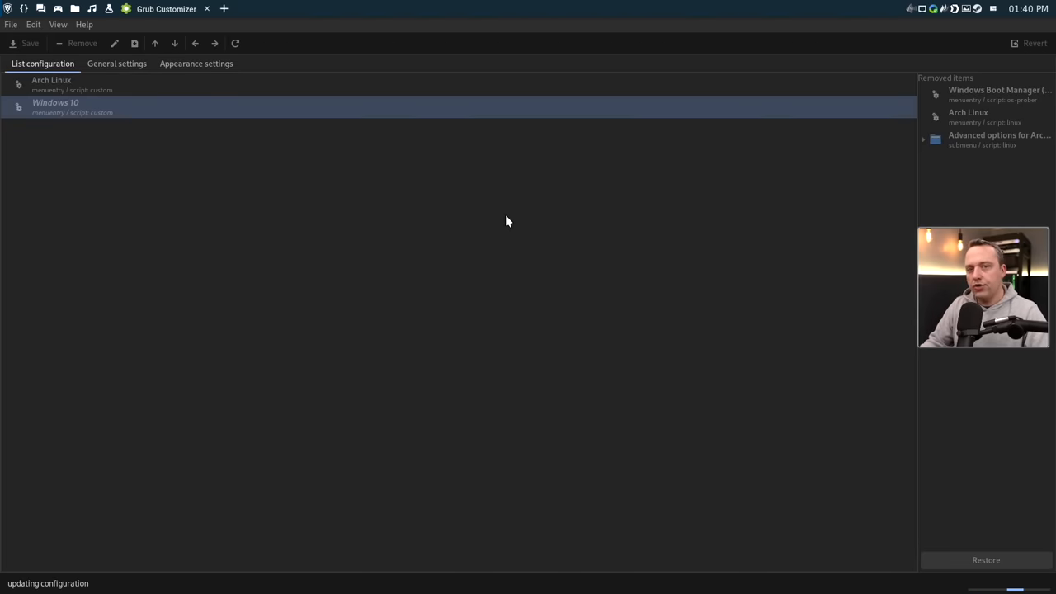
pyautogui.moveTo(476, 269)
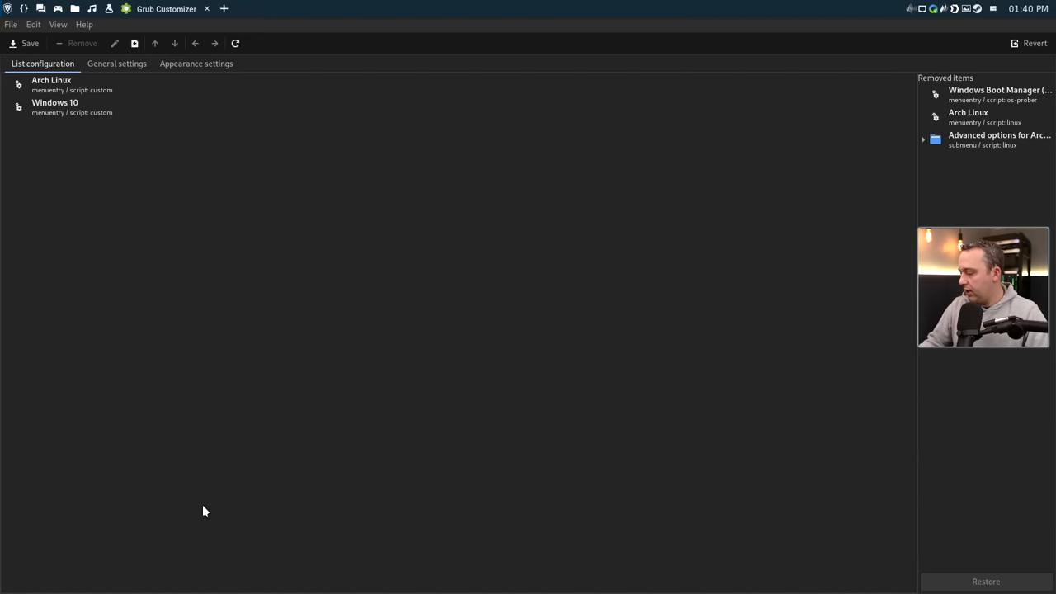
pyautogui.moveTo(112, 588)
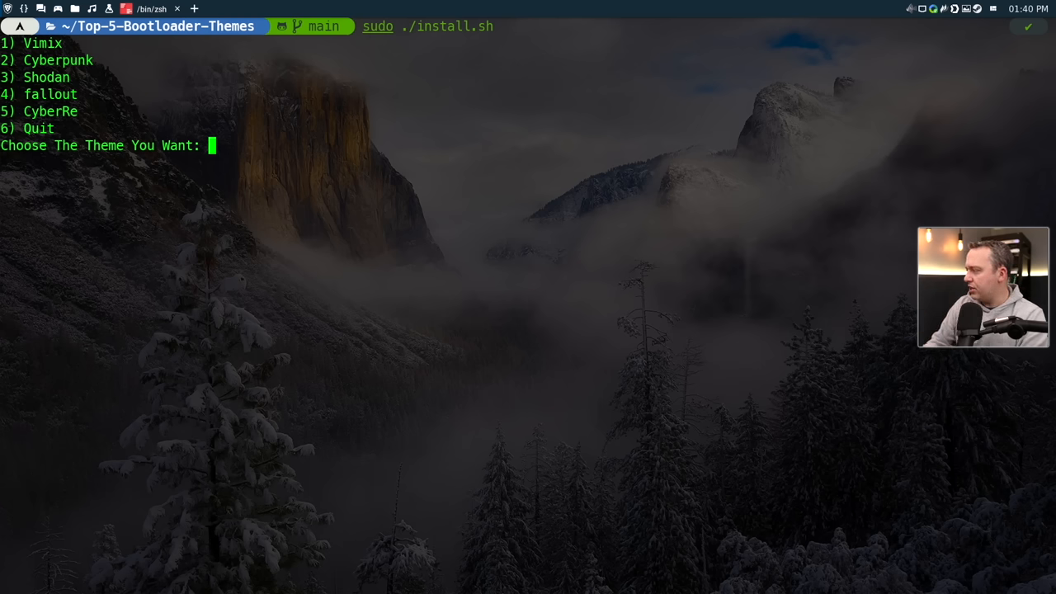
# - Answer the installer prompts to install Vimix (option 1) and regenerate the grub config
pyautogui.write('2')
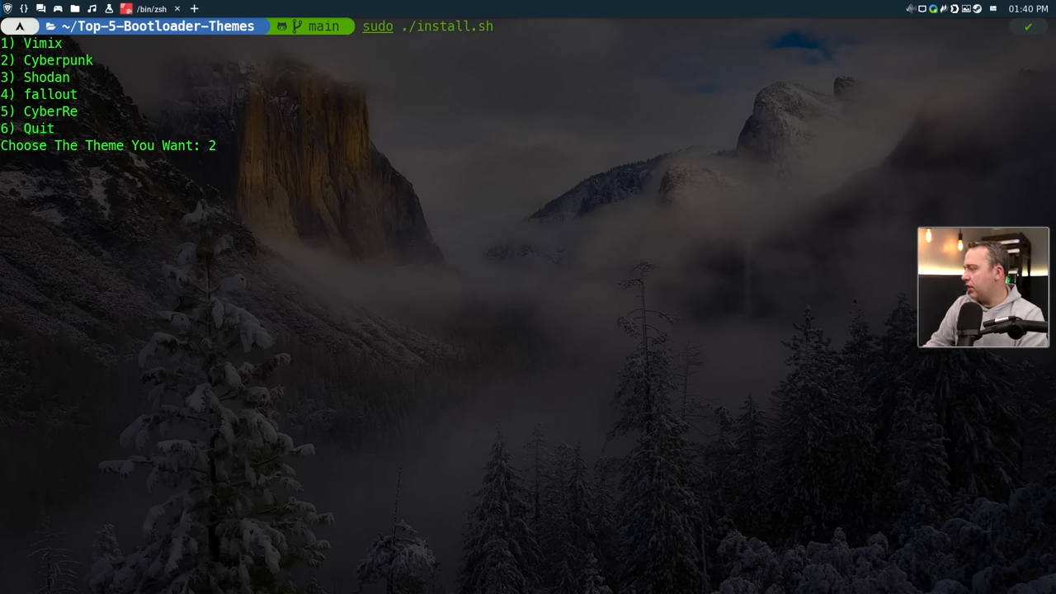
pyautogui.write('1')
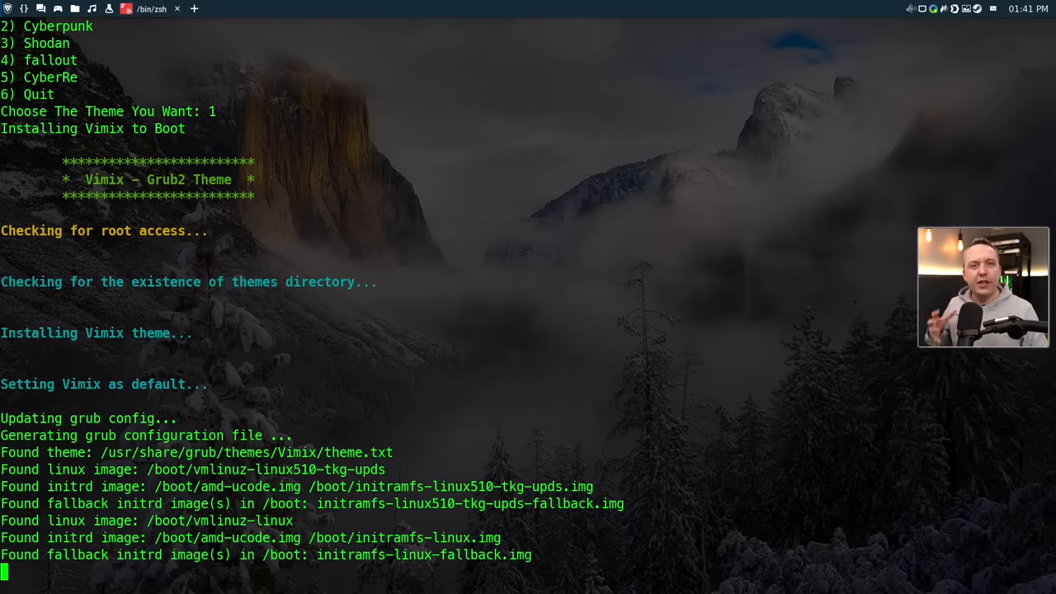
pyautogui.scroll(-3)
pyautogui.write('cd Top-5-Bootloader-Themes')
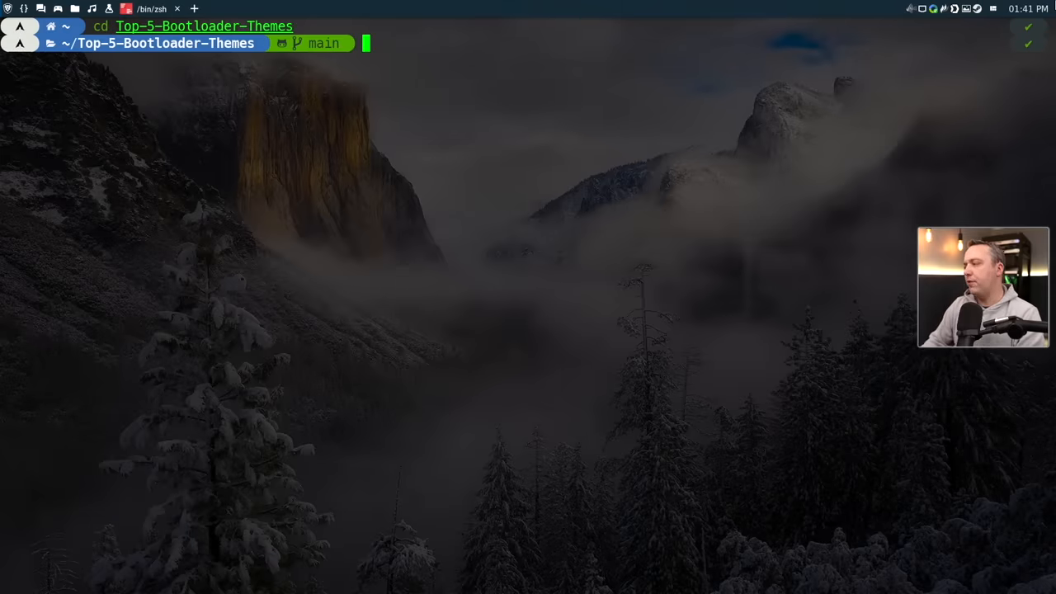
# - List the theme folder, reboot and boot Arch Linux from the Fallout-themed menu
pyautogui.write('ll')
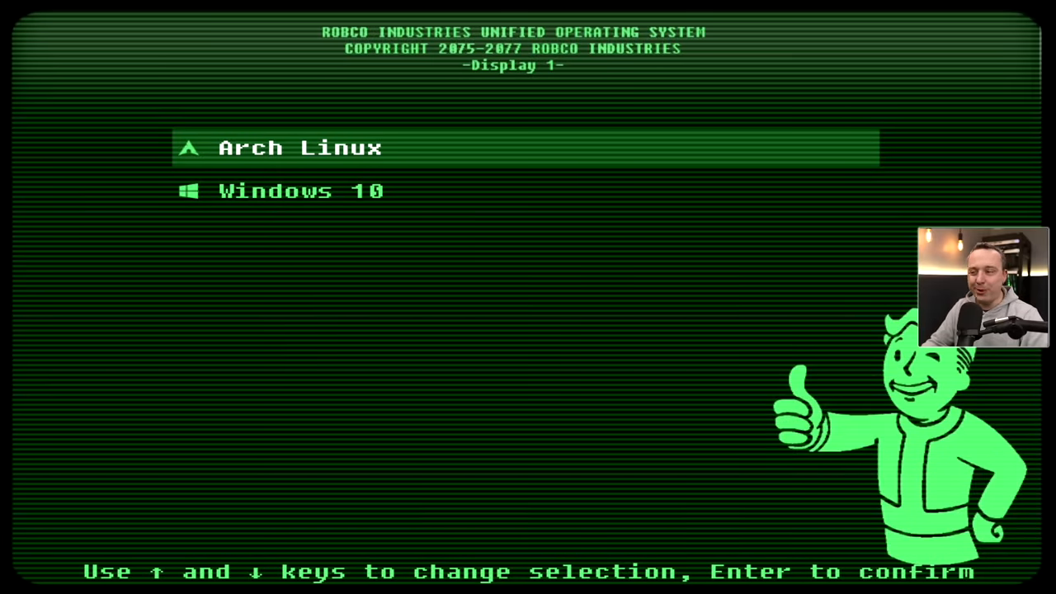
pyautogui.press('enter')
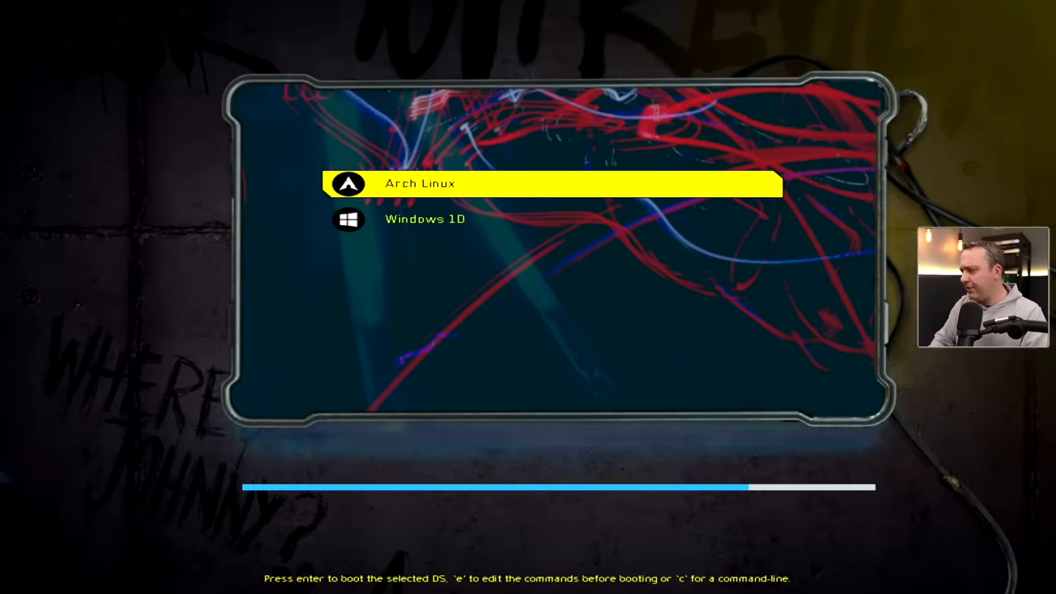
# - Boot Arch Linux from the Cyberpunk-themed GRUB menu listing Windows 10
pyautogui.press('enter')
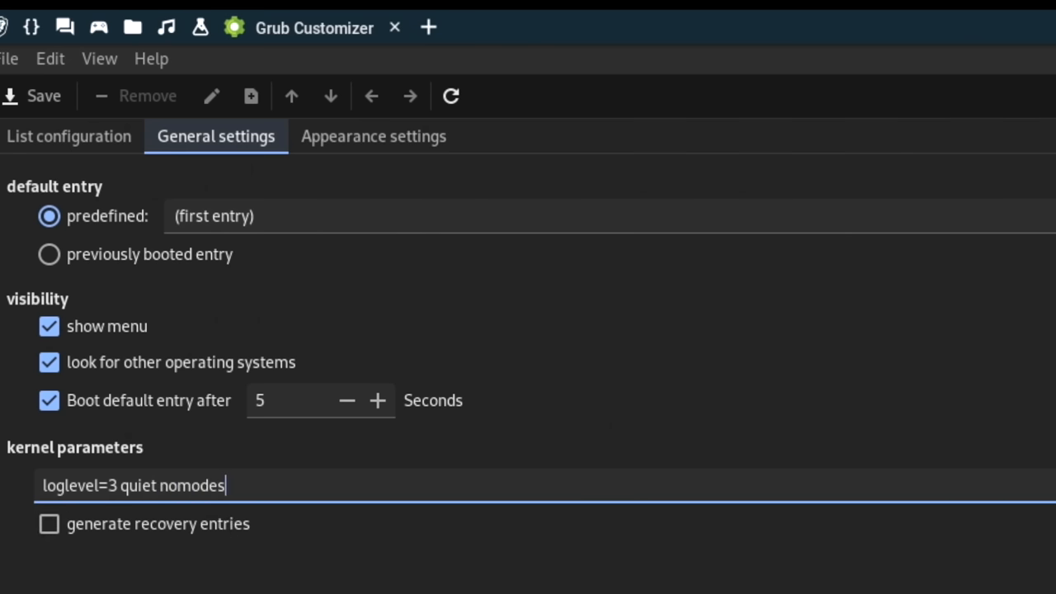
# - Add nomodeset to the kernel parameters, then remove it again, leaving loglevel=3 quiet
pyautogui.write('et')
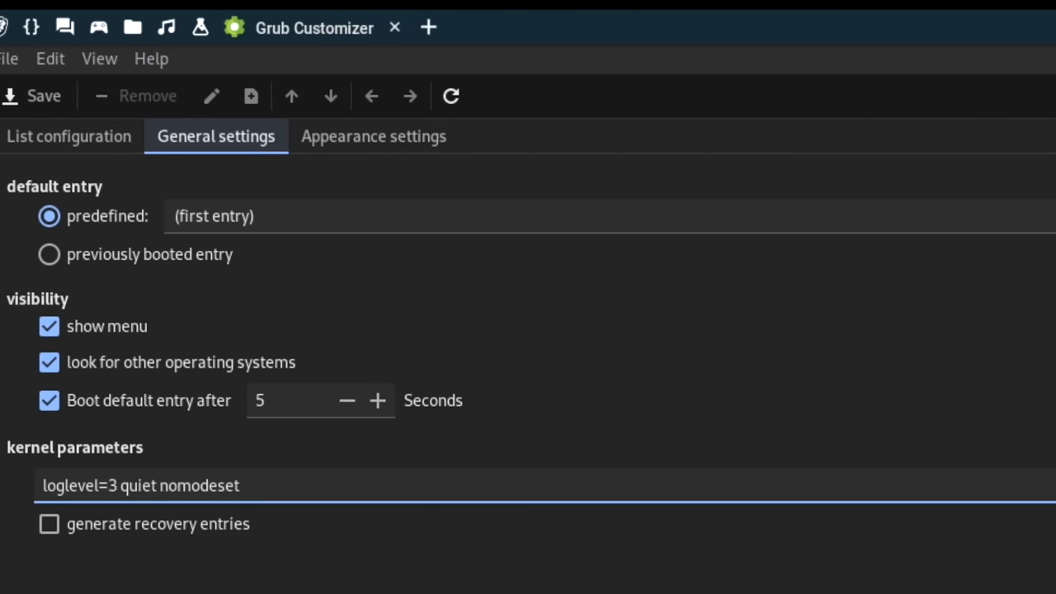
pyautogui.click(240, 485)
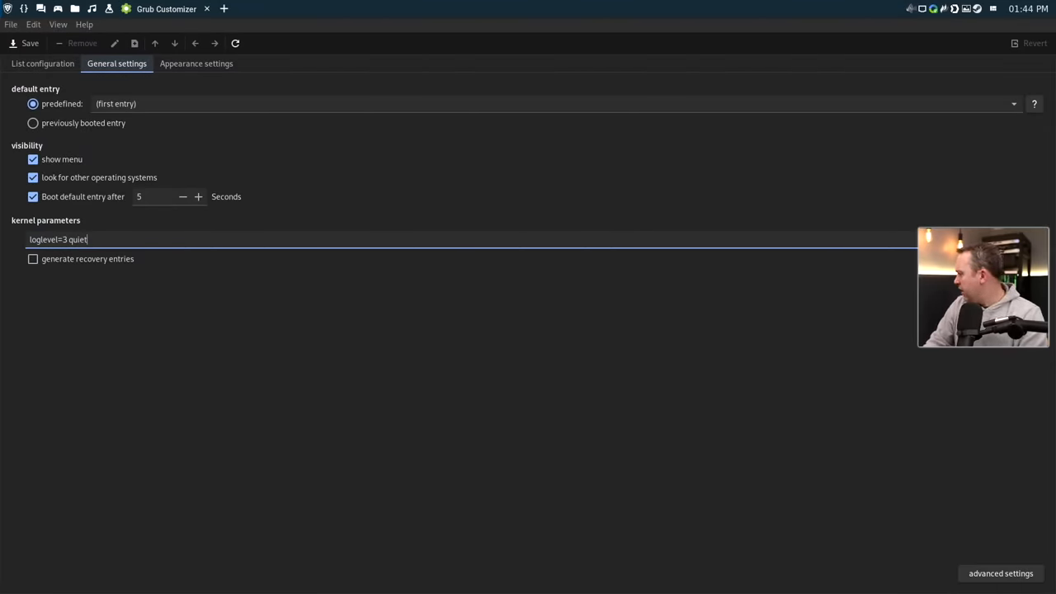
# - Check the Theme dropdown in Appearance settings, return to List configuration and quit via the save prompt
pyautogui.click(196, 63)
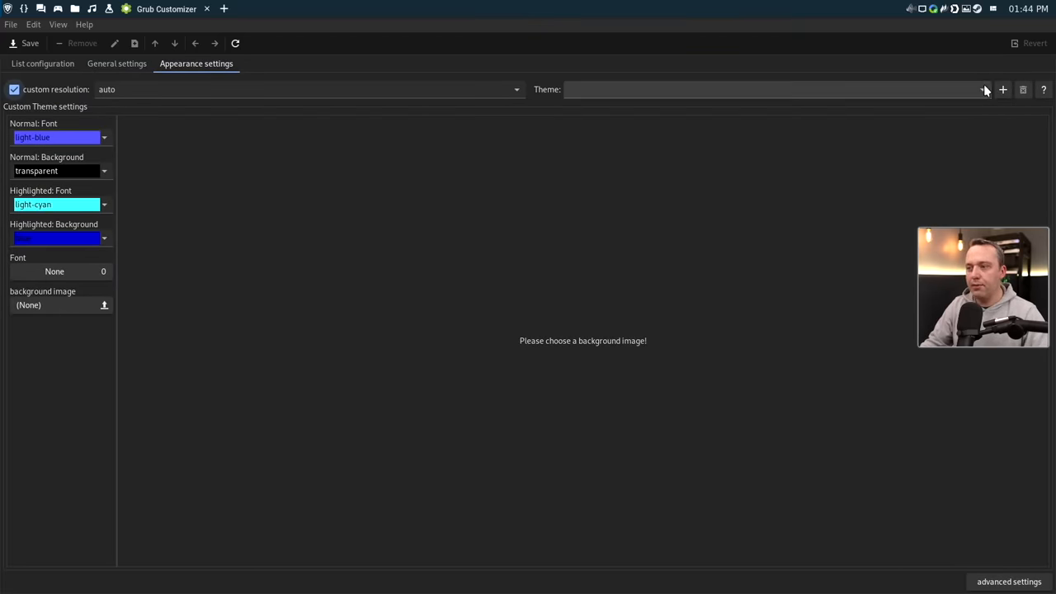
pyautogui.click(983, 89)
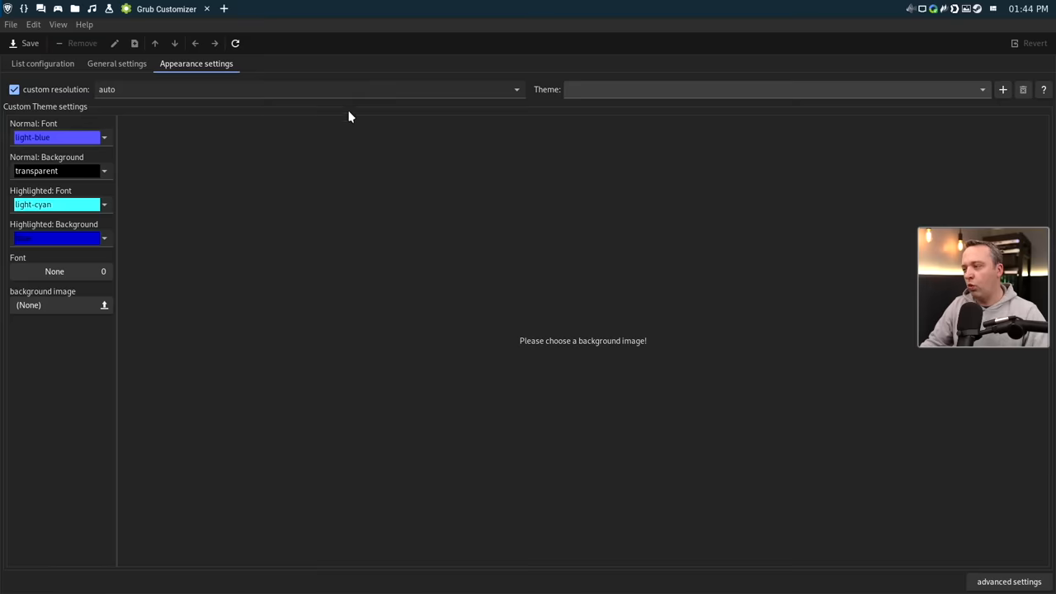
pyautogui.click(43, 63)
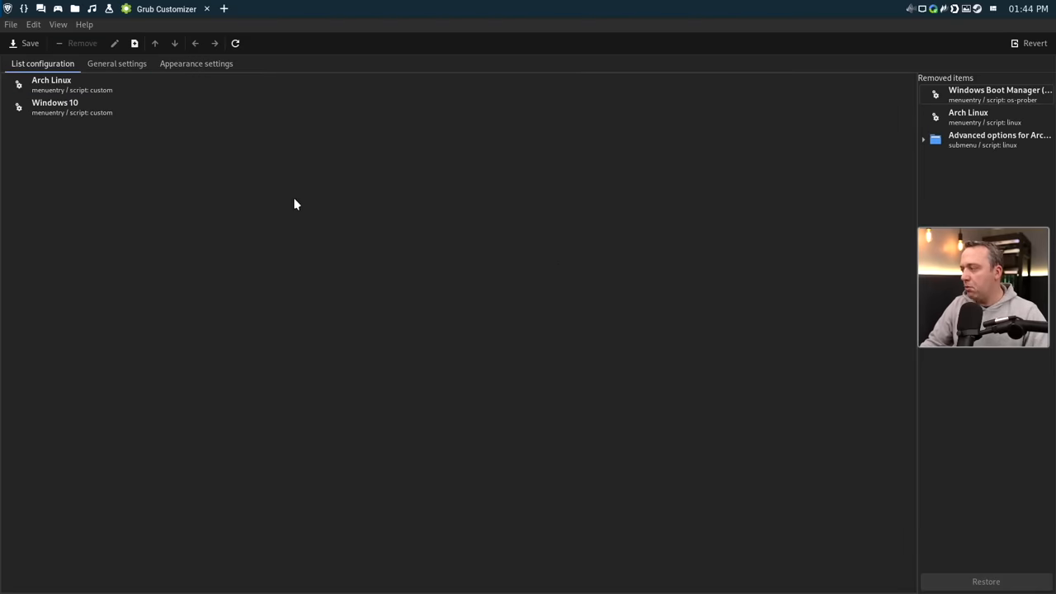
pyautogui.moveTo(140, 181)
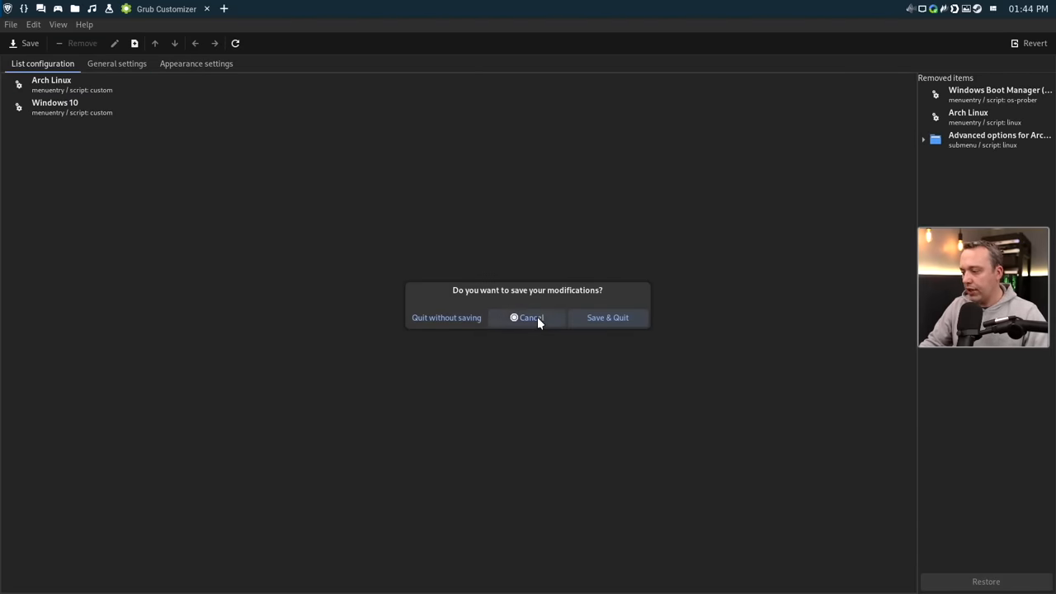
pyautogui.click(445, 317)
pyautogui.write('dufo')
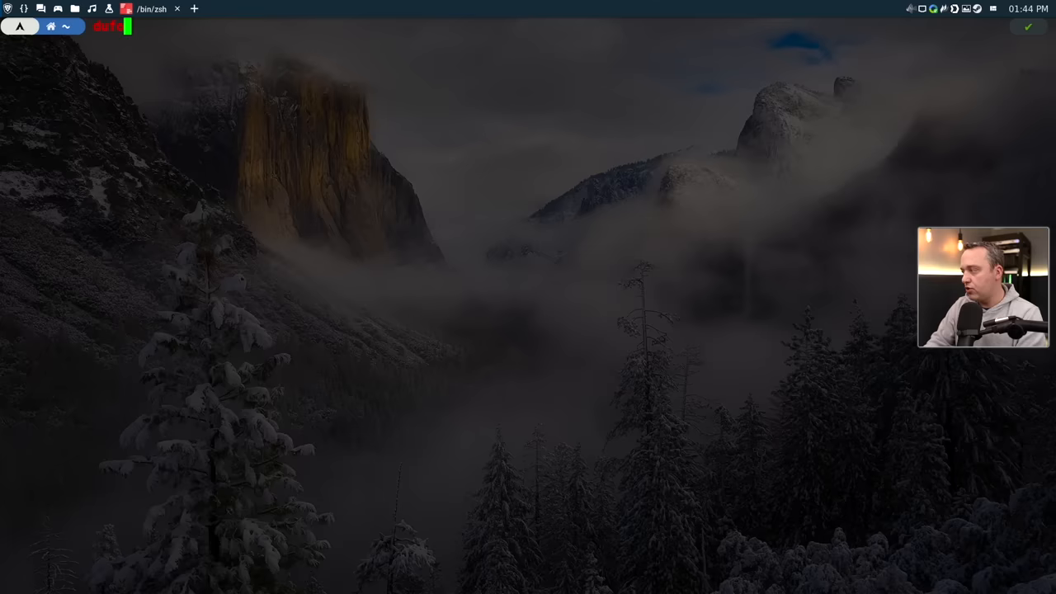
# - Open /etc/default/grub in Vim with sudo and scroll down to the GRUB_THEME CyberRe line
pyautogui.write('sudo /etc/default/g')
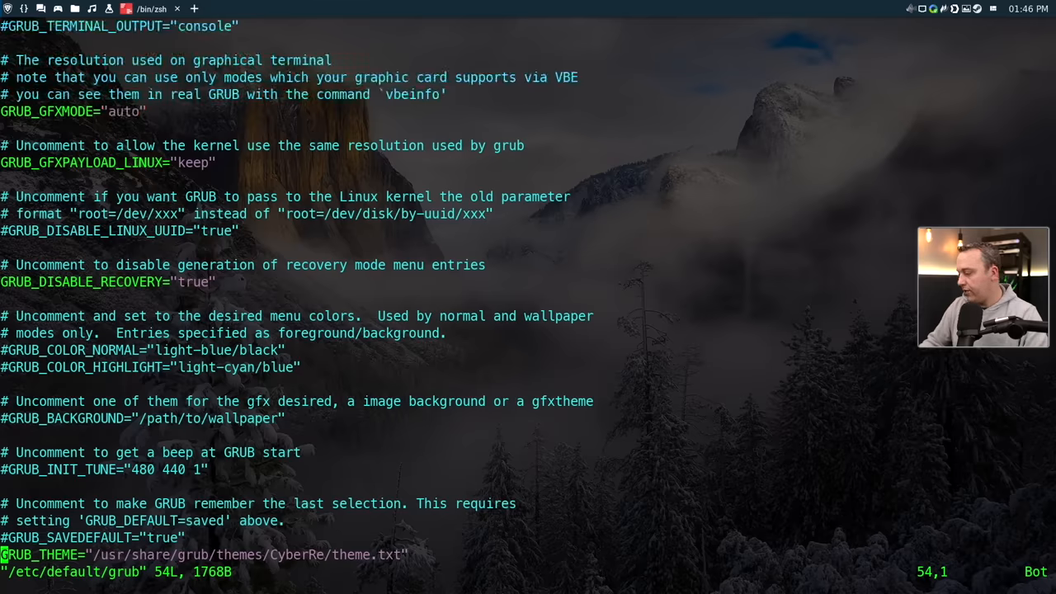
pyautogui.scroll(-3)
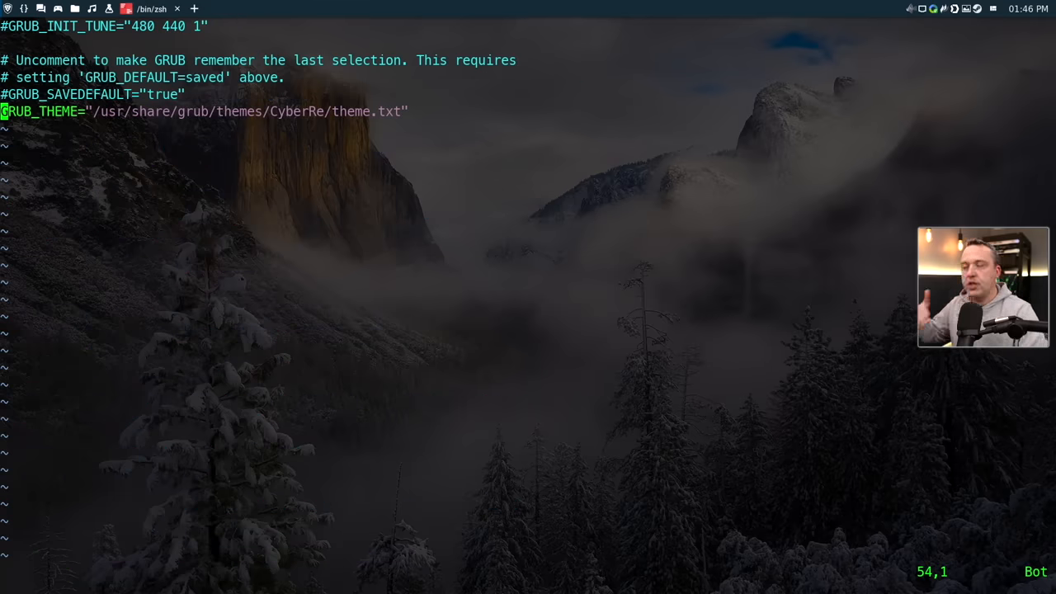